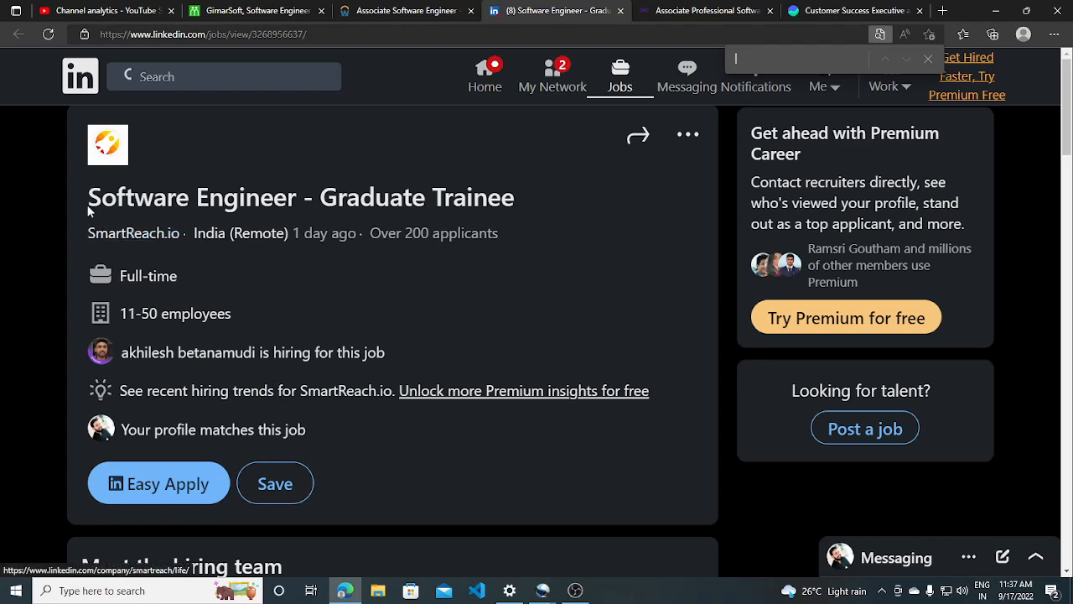
# Read through the SmartReach LinkedIn posting and highlight a passage of its description.
pyautogui.scroll(-3)
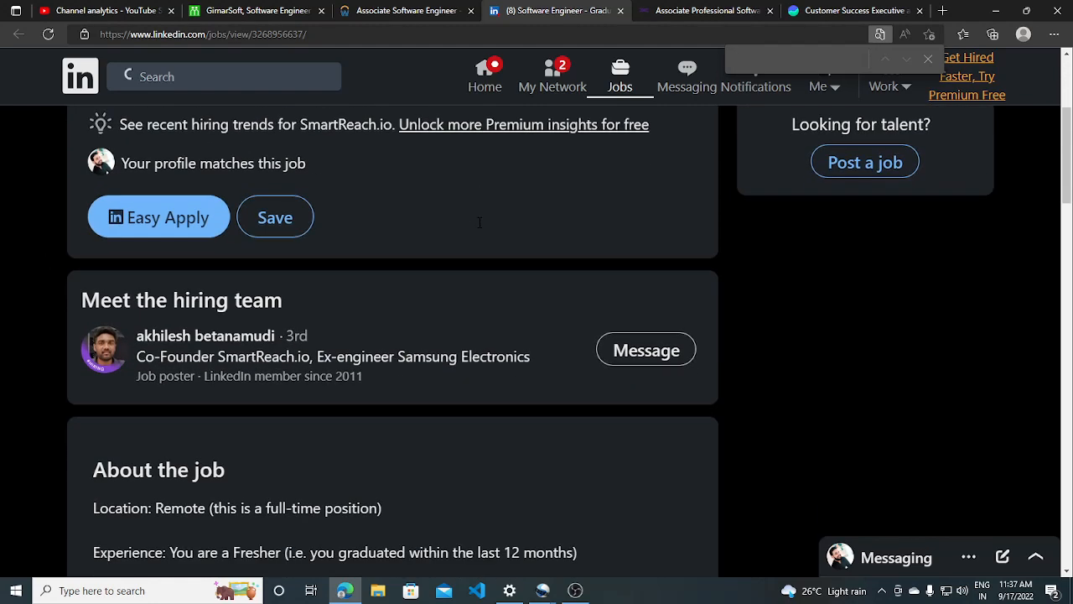
pyautogui.scroll(-3)
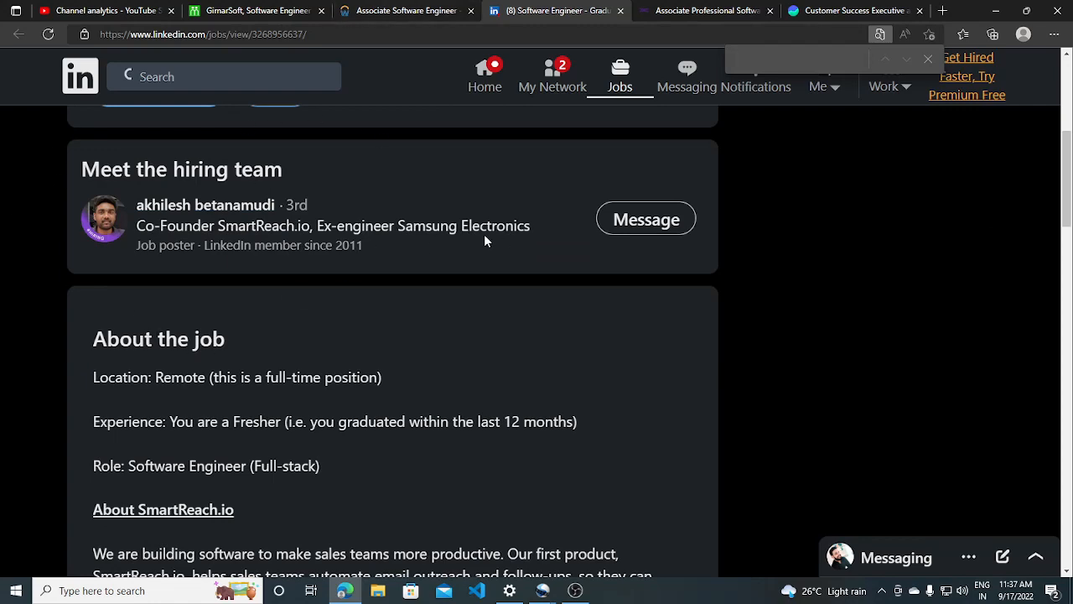
pyautogui.moveTo(273, 267)
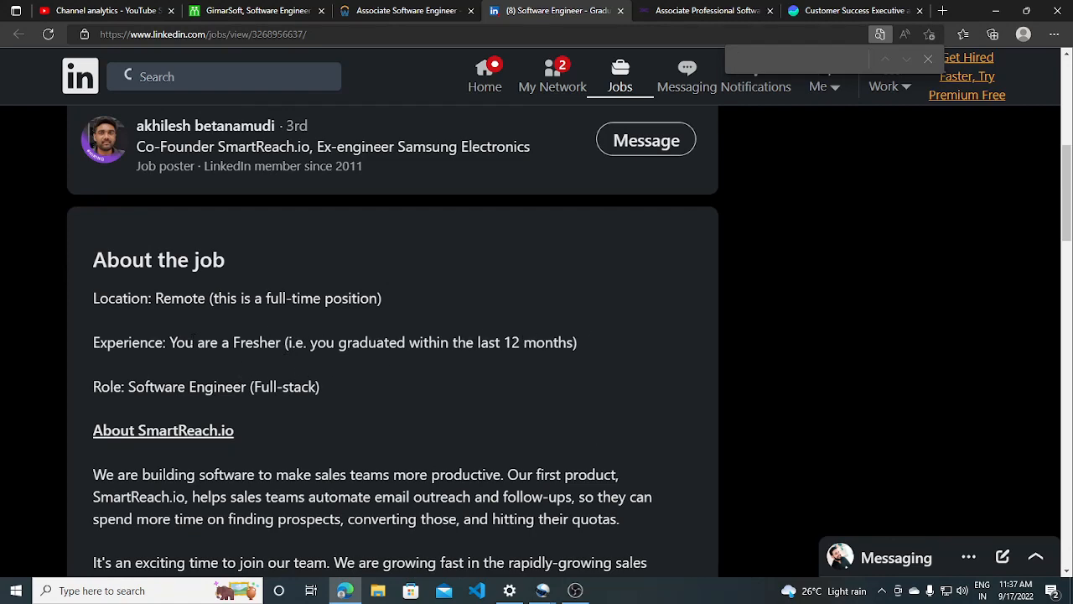
pyautogui.scroll(-3)
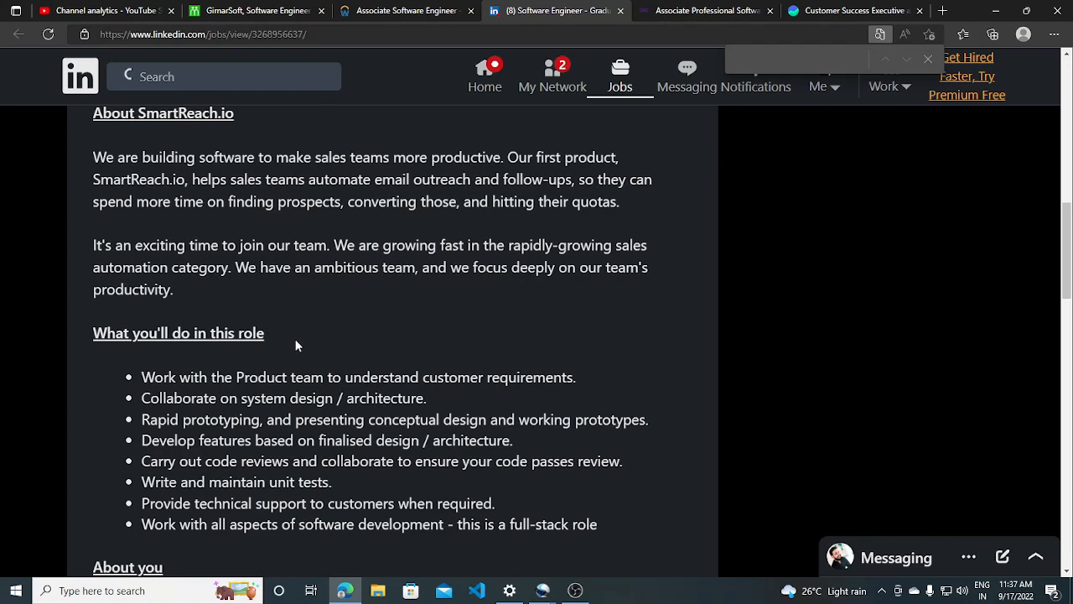
pyautogui.scroll(-3)
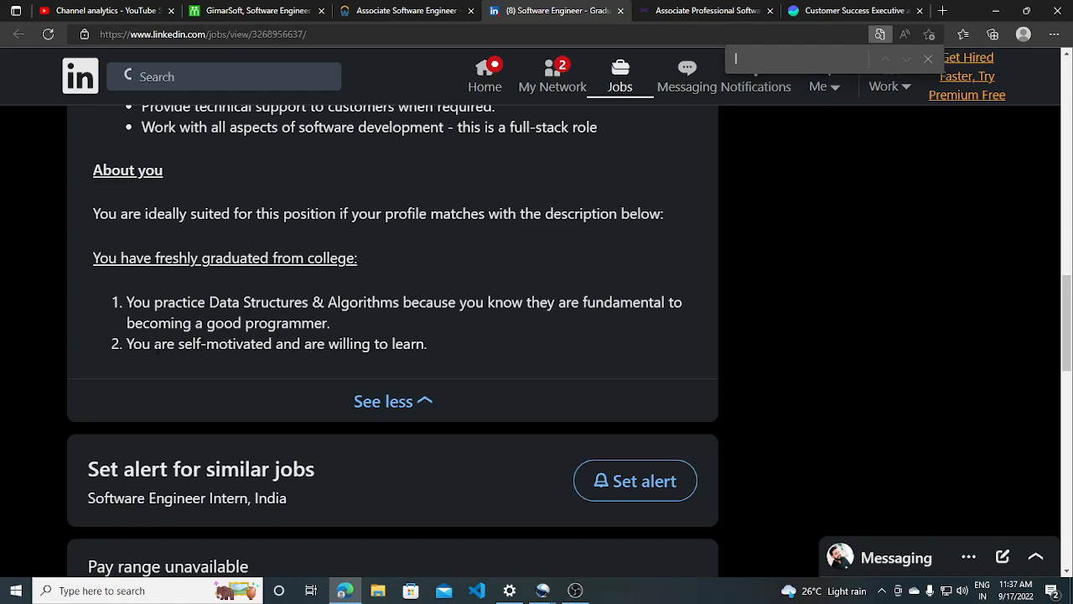
pyautogui.moveTo(228, 363)
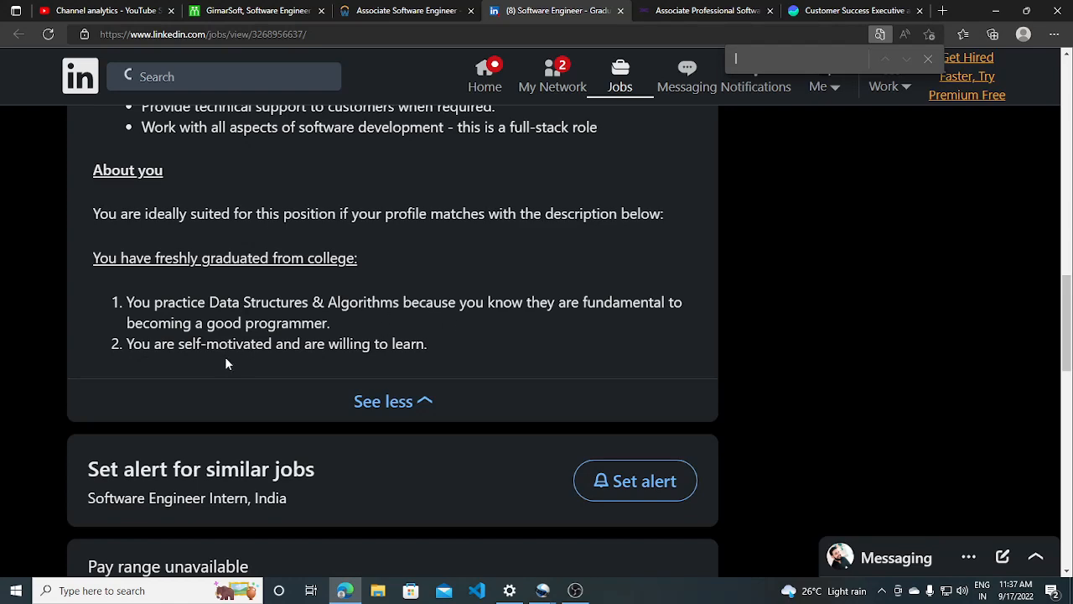
pyautogui.scroll(3)
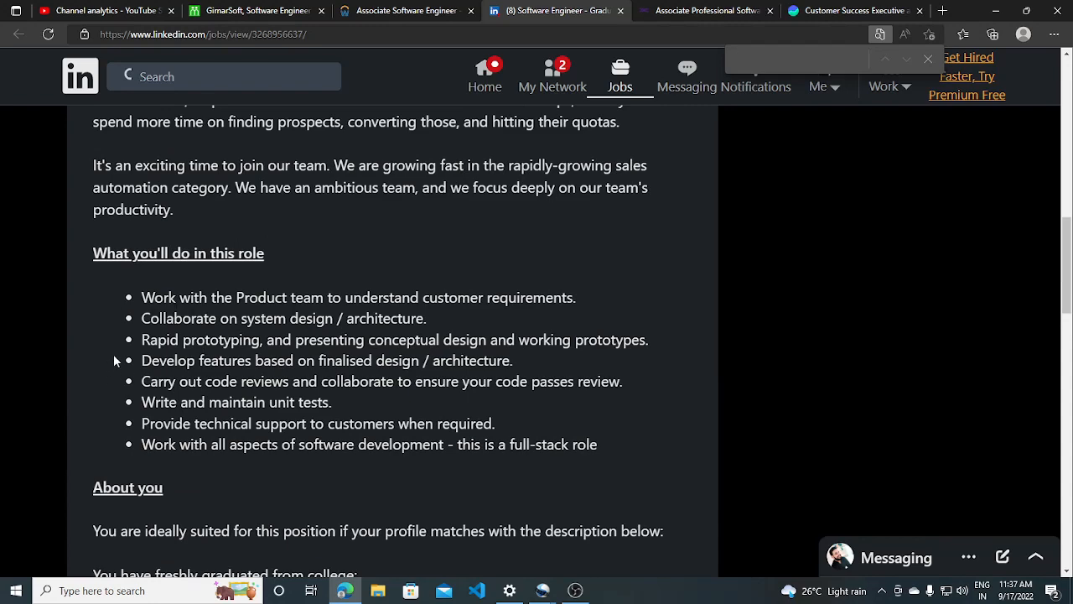
pyautogui.moveTo(140, 318); pyautogui.dragTo(523, 444)
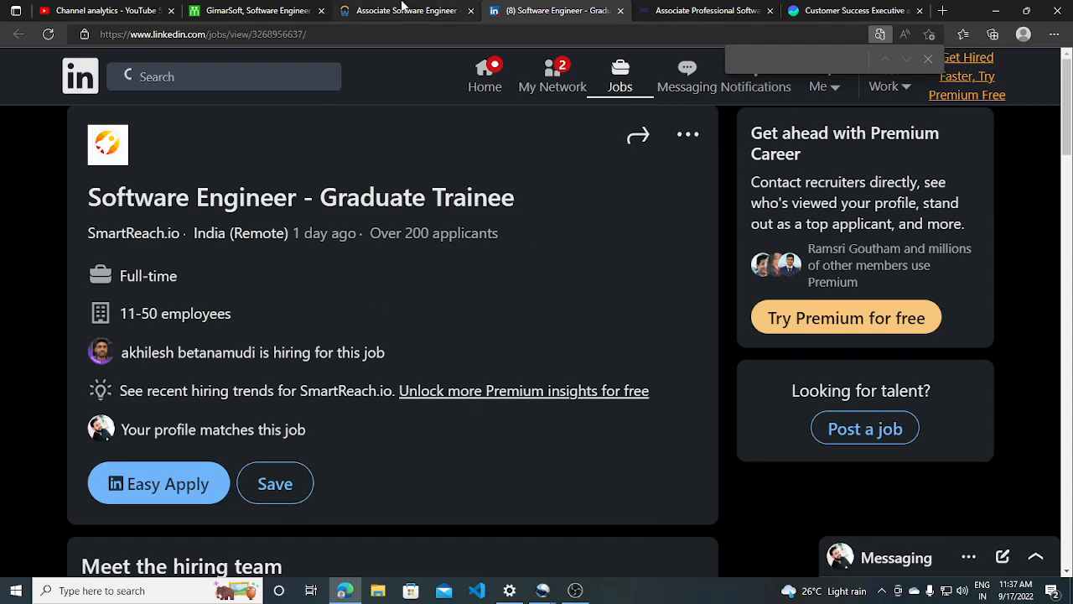
# Switch to the DXC Associate Professional Software Engineer posting for Chennai and read down its description.
pyautogui.click(708, 10)
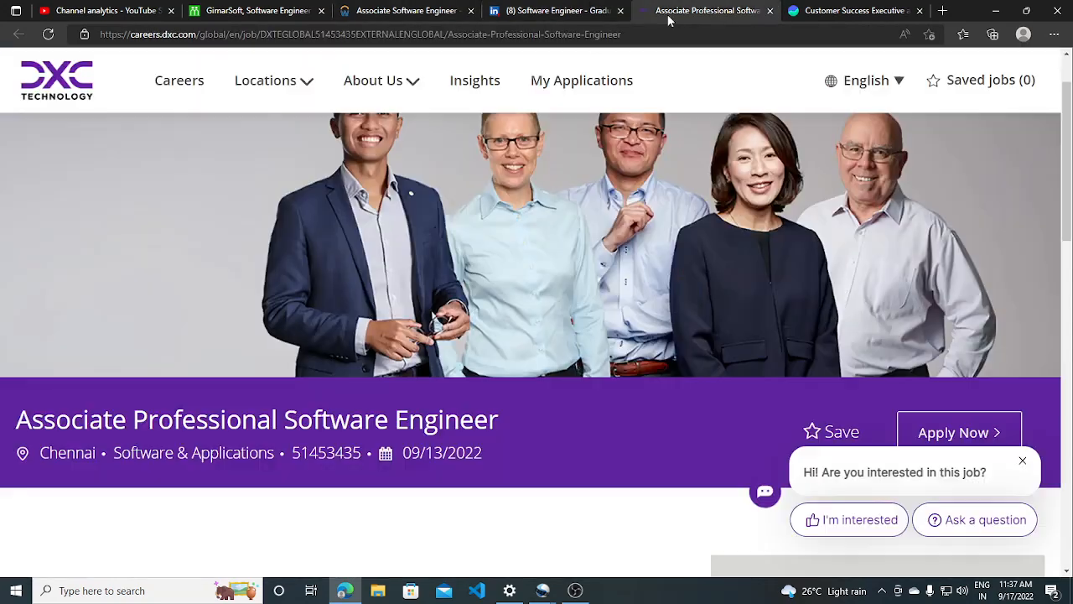
pyautogui.scroll(-3)
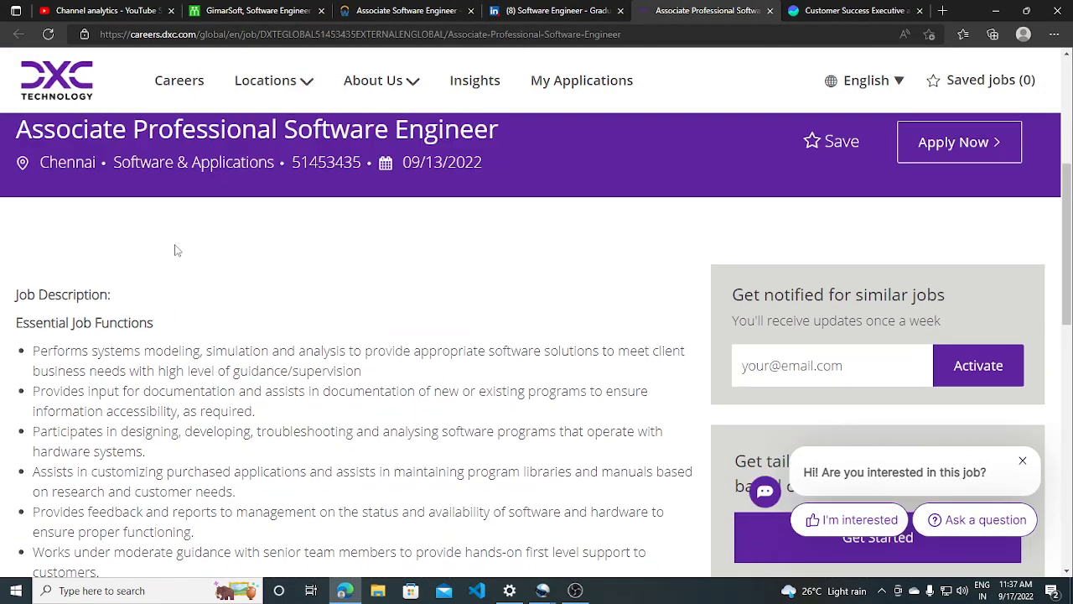
pyautogui.scroll(-3)
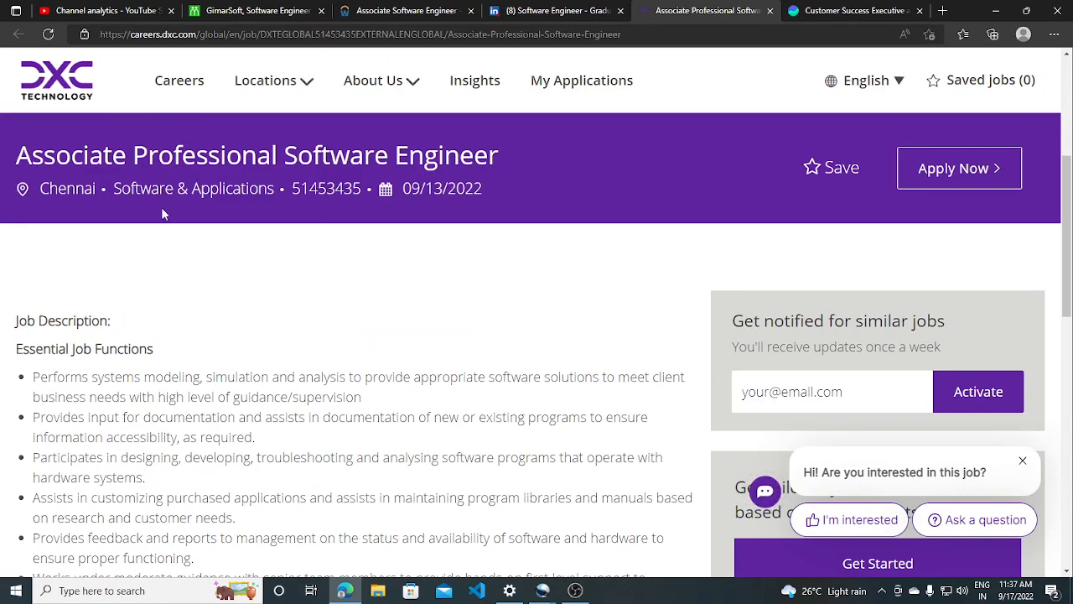
pyautogui.scroll(-3)
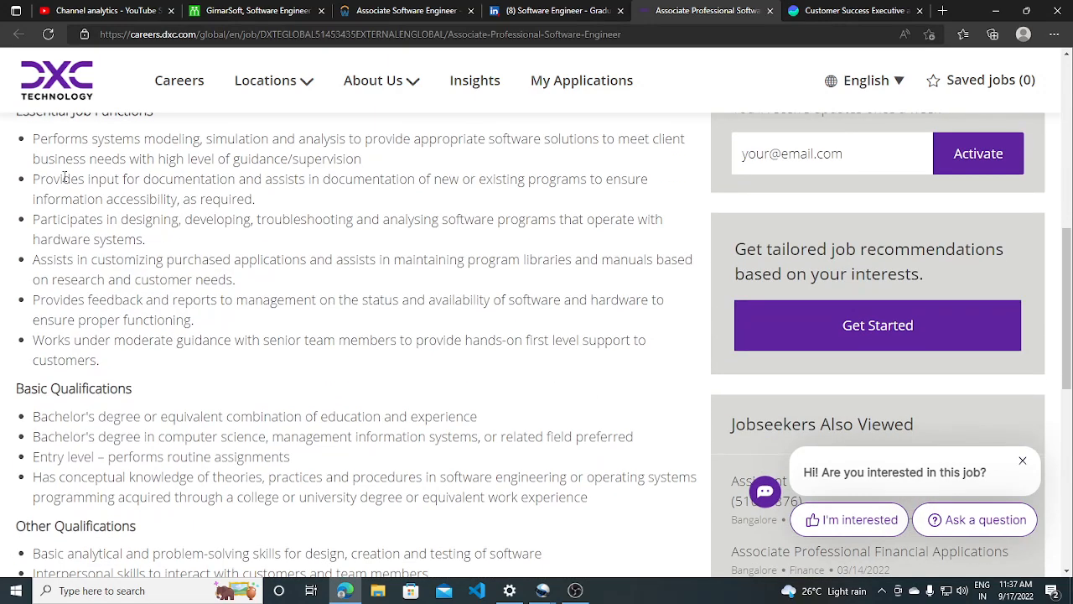
pyautogui.scroll(-3)
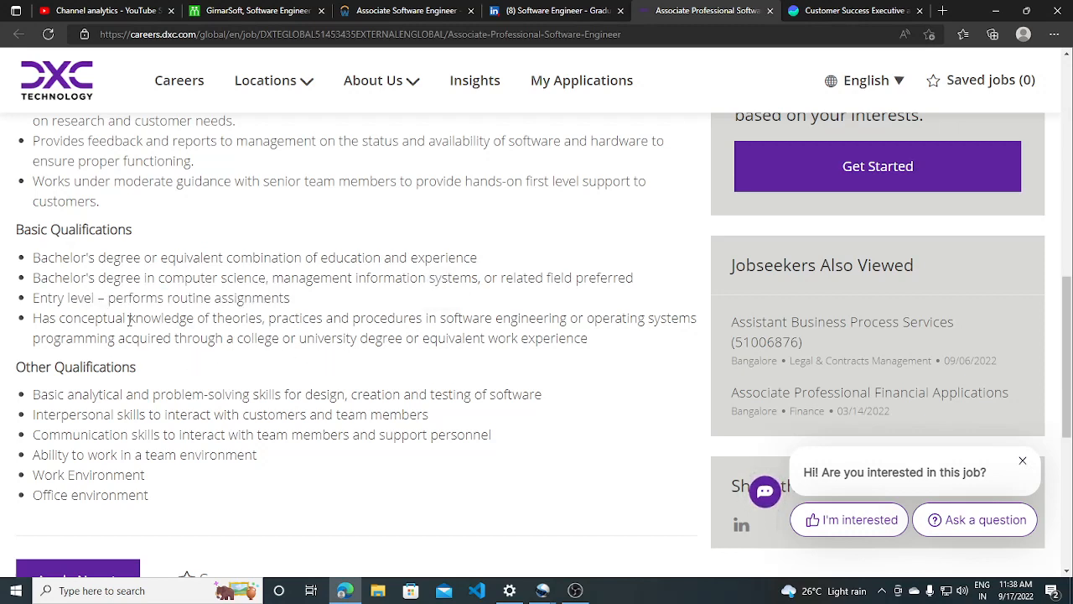
pyautogui.moveTo(406, 338)
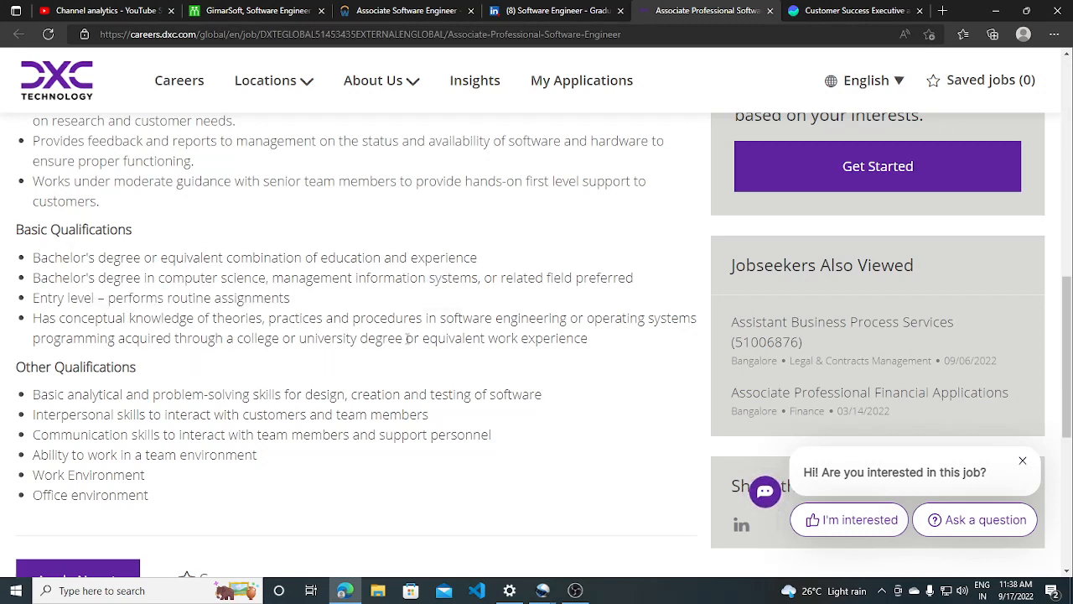
pyautogui.moveTo(165, 409)
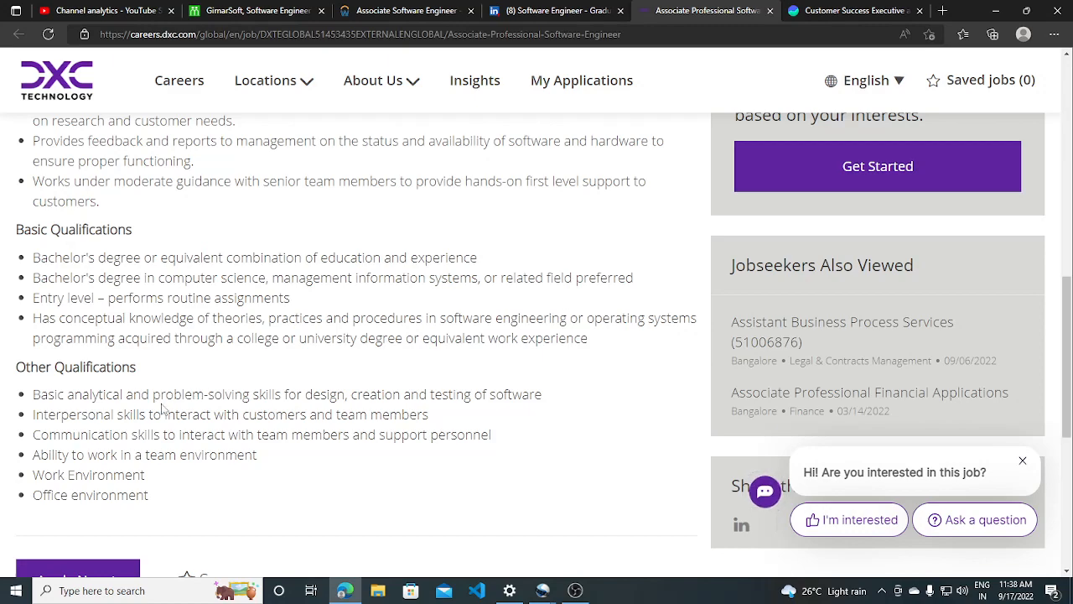
# Highlight the Basic Qualifications requirements and continue reading below them.
pyautogui.moveTo(33, 256); pyautogui.dragTo(557, 339)
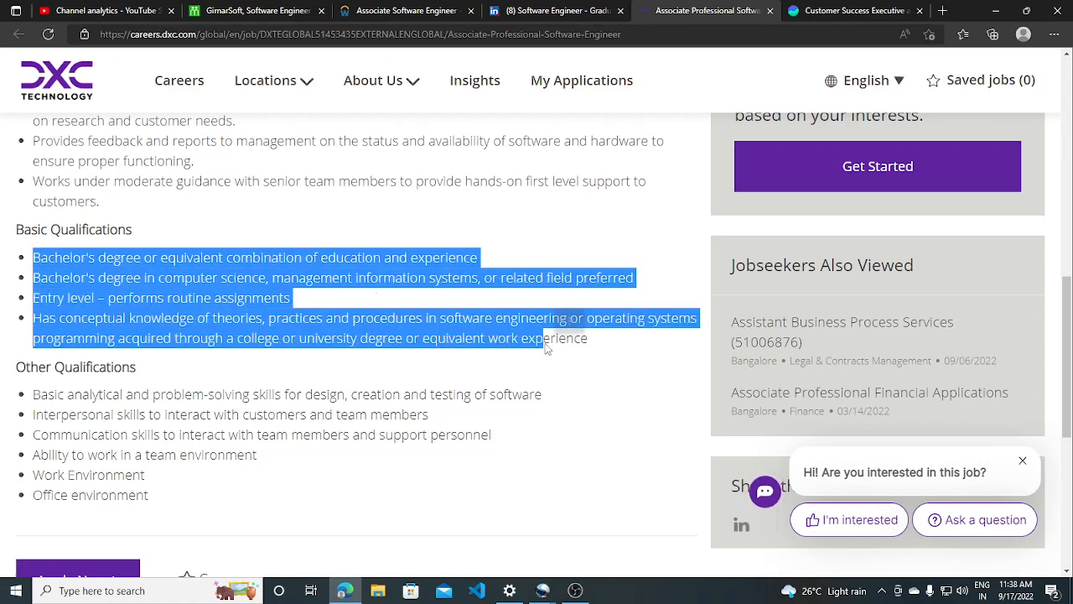
pyautogui.scroll(-3)
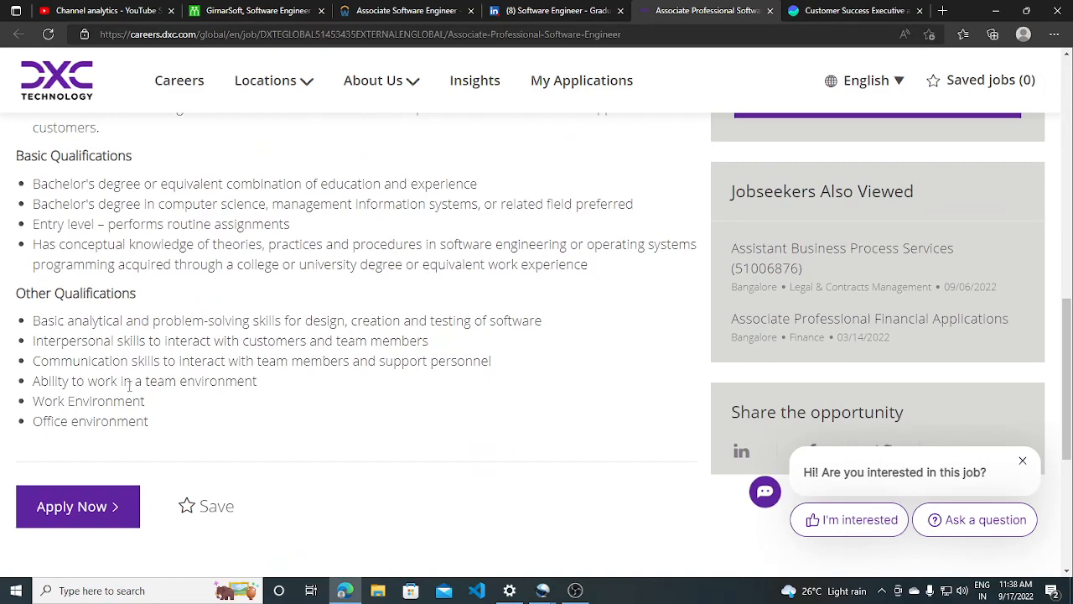
pyautogui.scroll(-3)
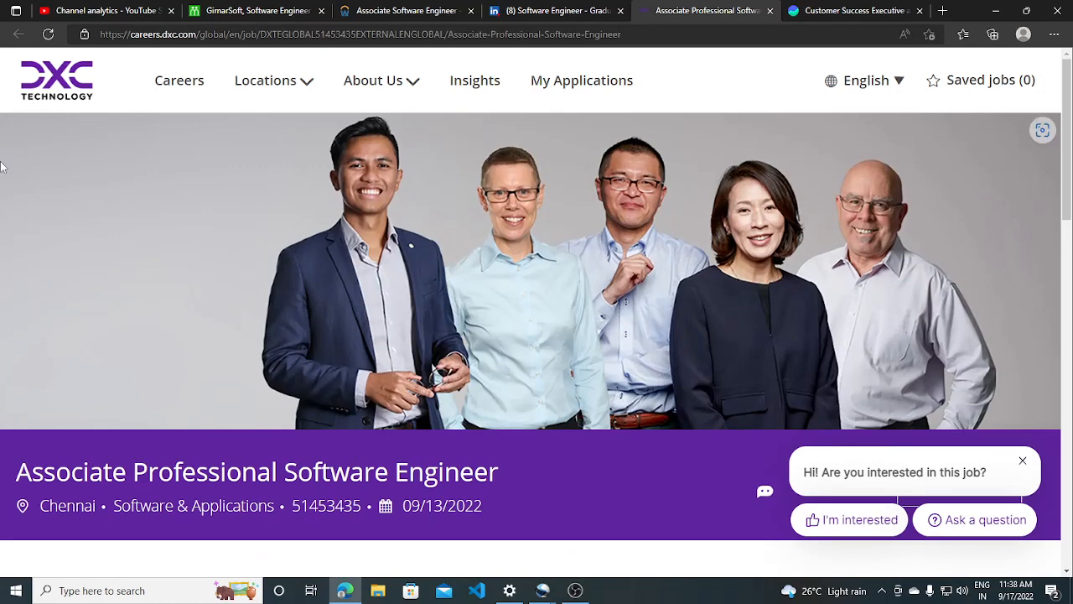
# Review the Groww Customer Success Executive posting on Skillate, then return to the SmartReach LinkedIn posting.
pyautogui.click(360, 34)
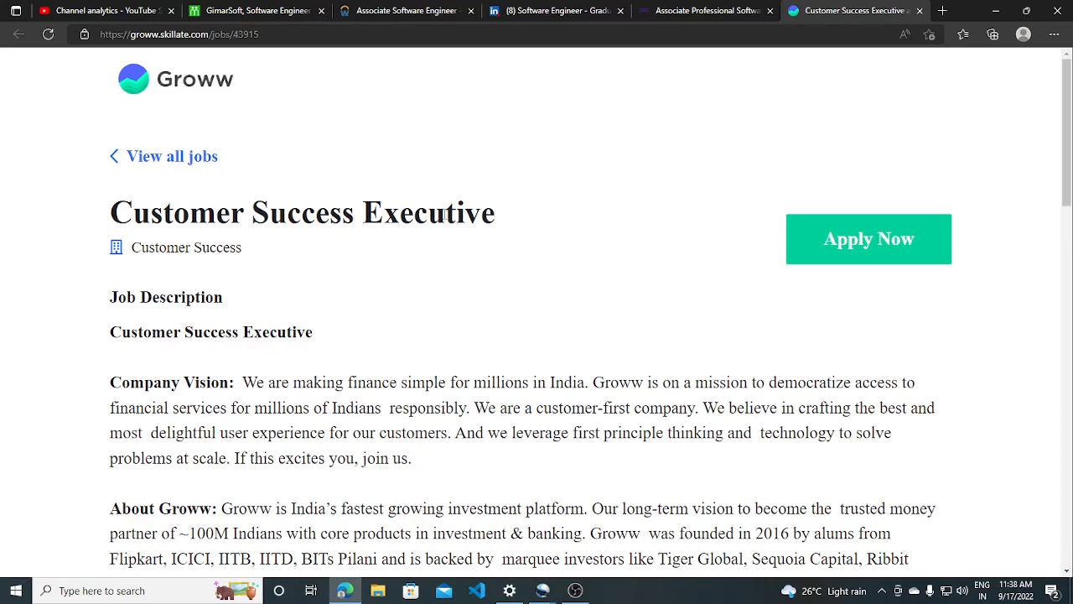
pyautogui.scroll(-3)
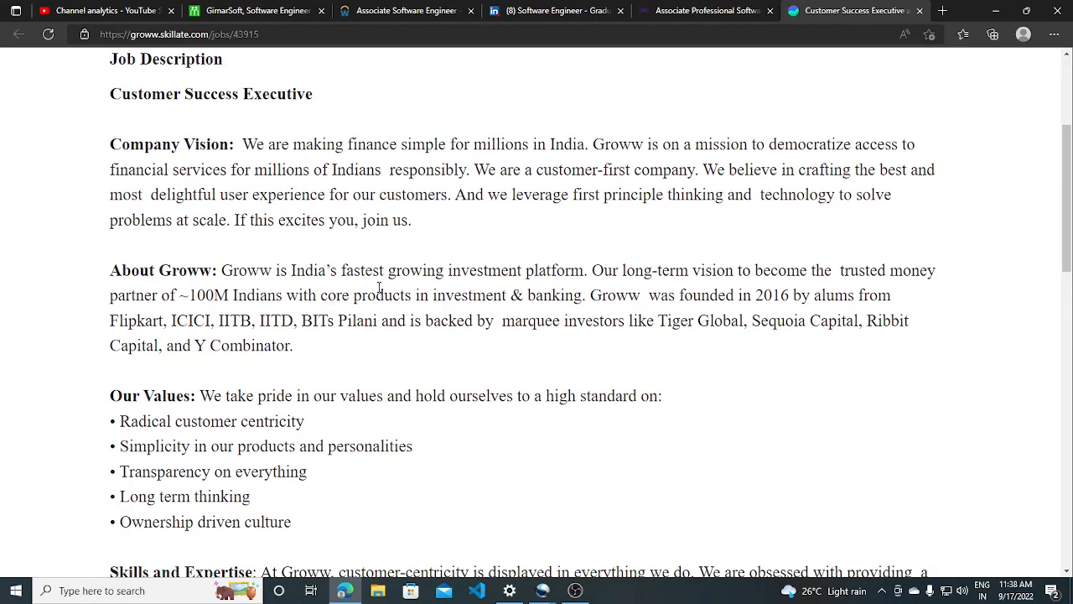
pyautogui.scroll(-3)
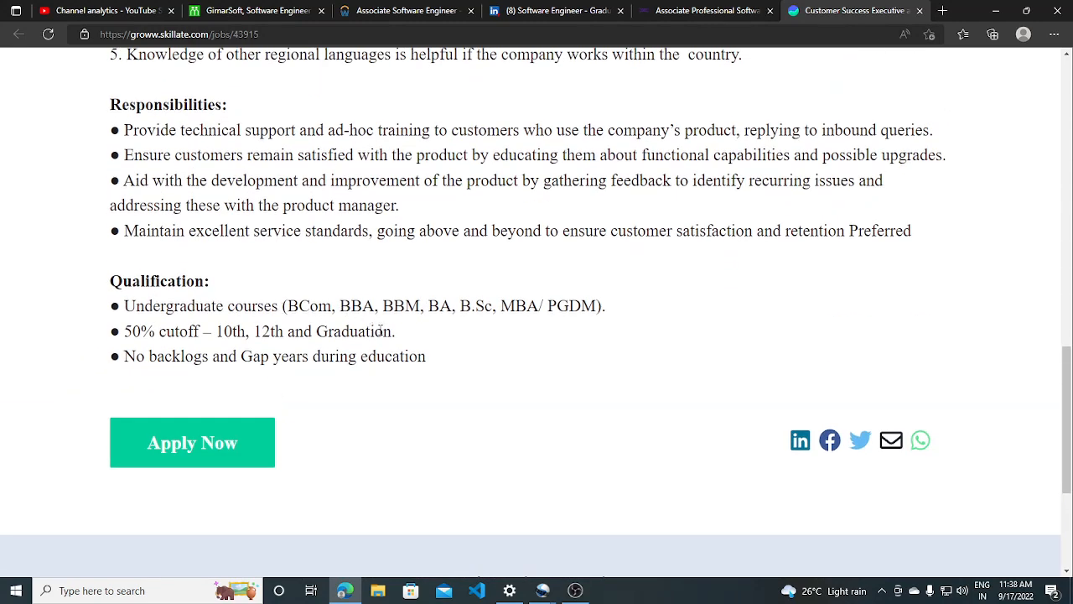
pyautogui.moveTo(513, 325)
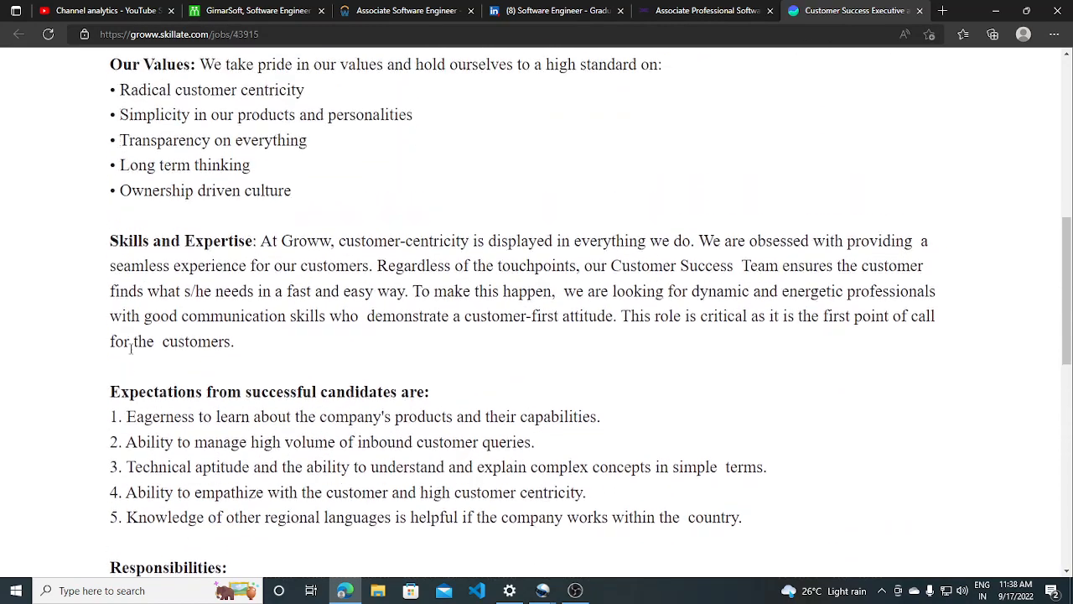
pyautogui.click(553, 10)
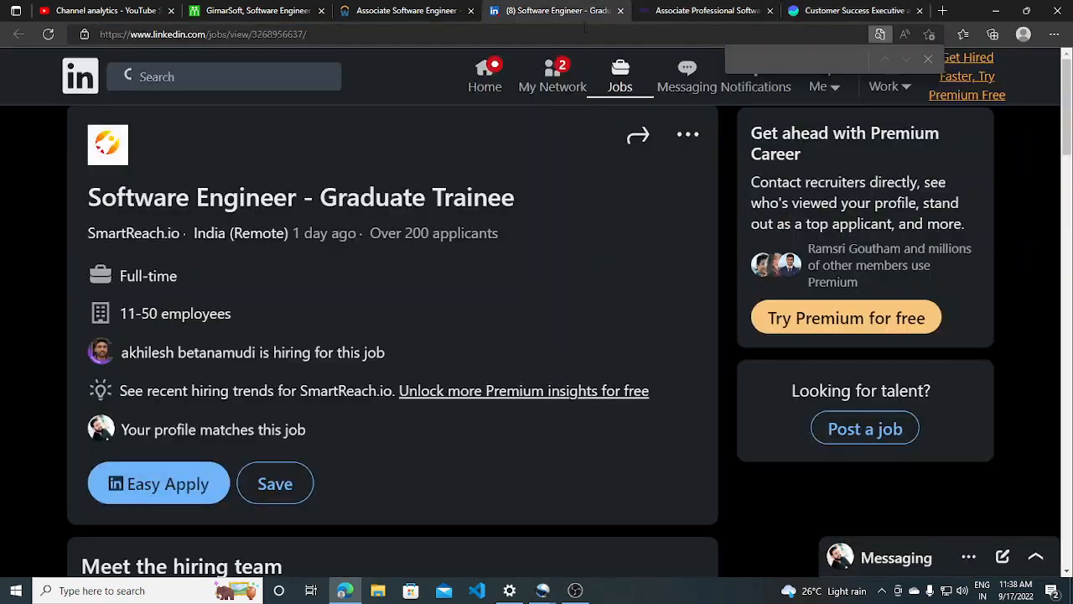
pyautogui.moveTo(708, 10)
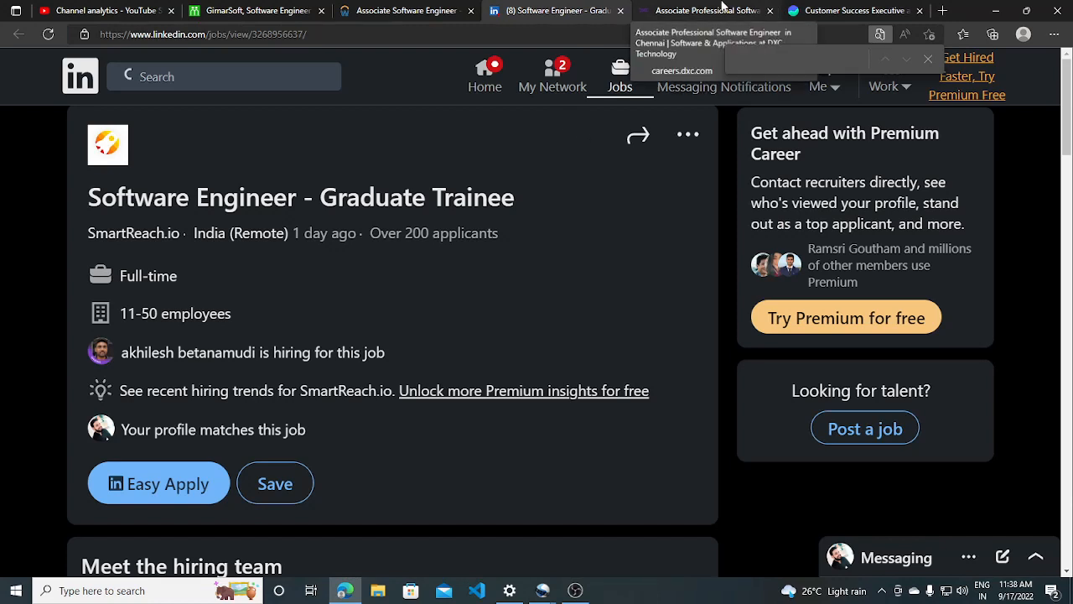